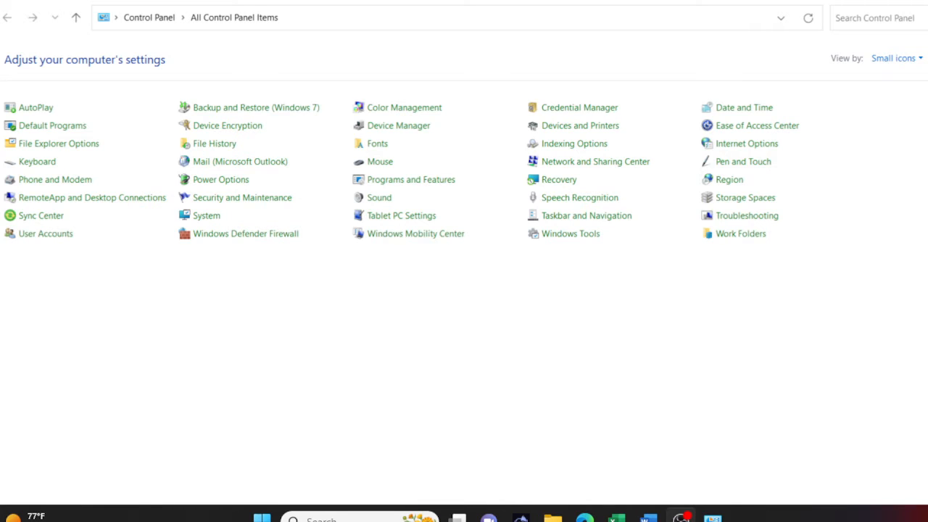
pyautogui.moveTo(352, 516)
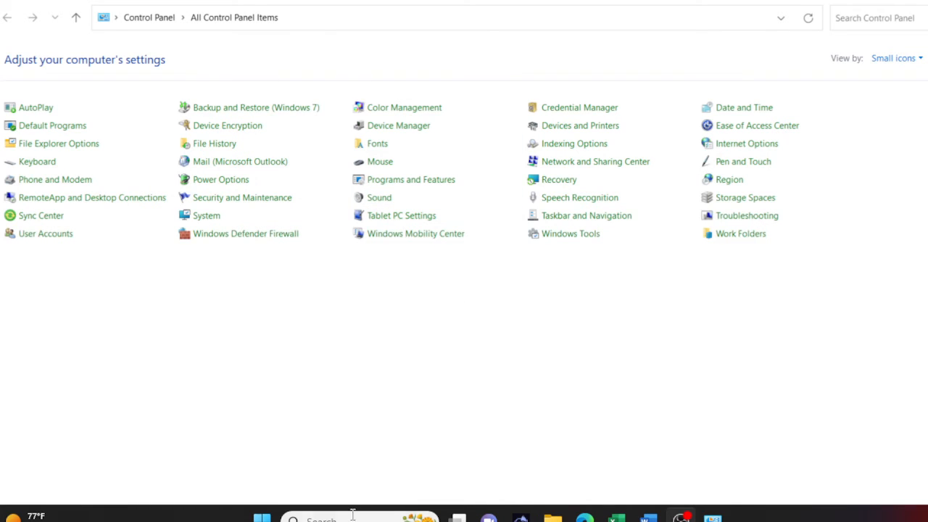
pyautogui.moveTo(401, 215)
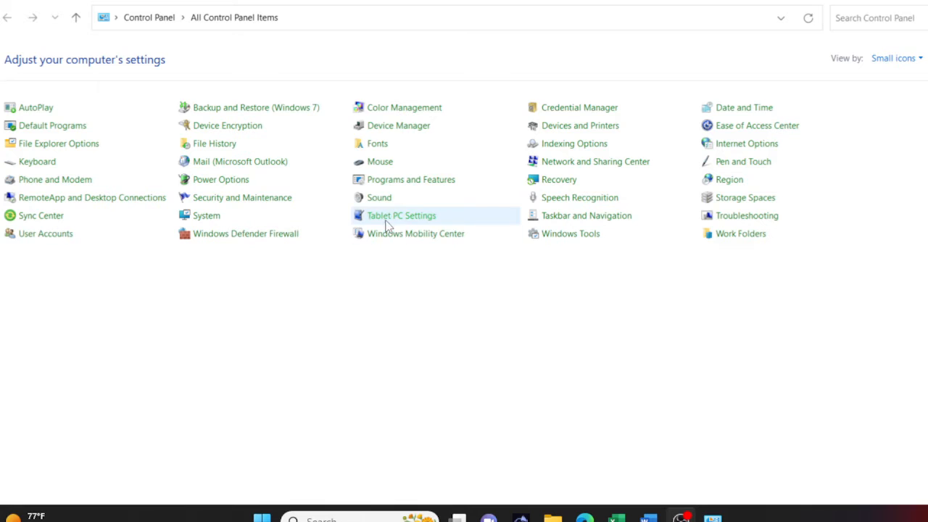
pyautogui.moveTo(379, 197)
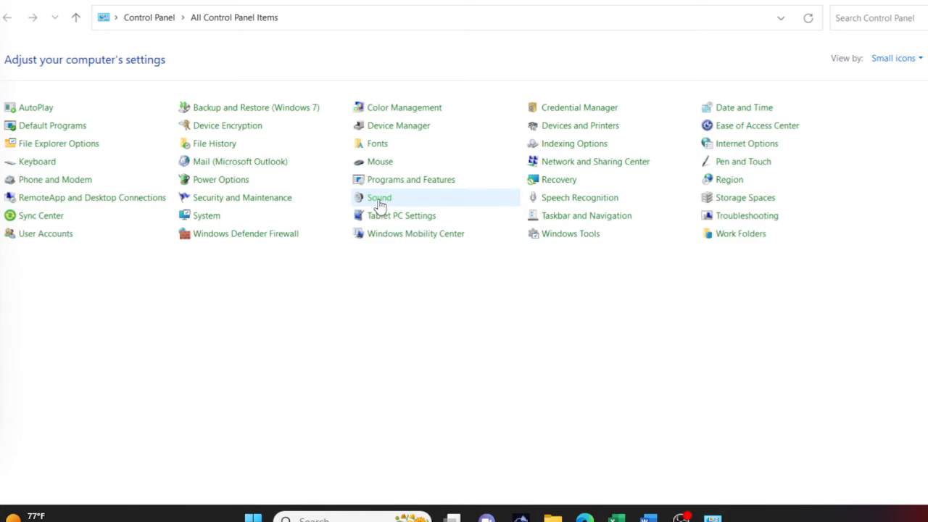
# Show the Recording devices list in the Sound dialog from Control Panel
pyautogui.click(378, 197)
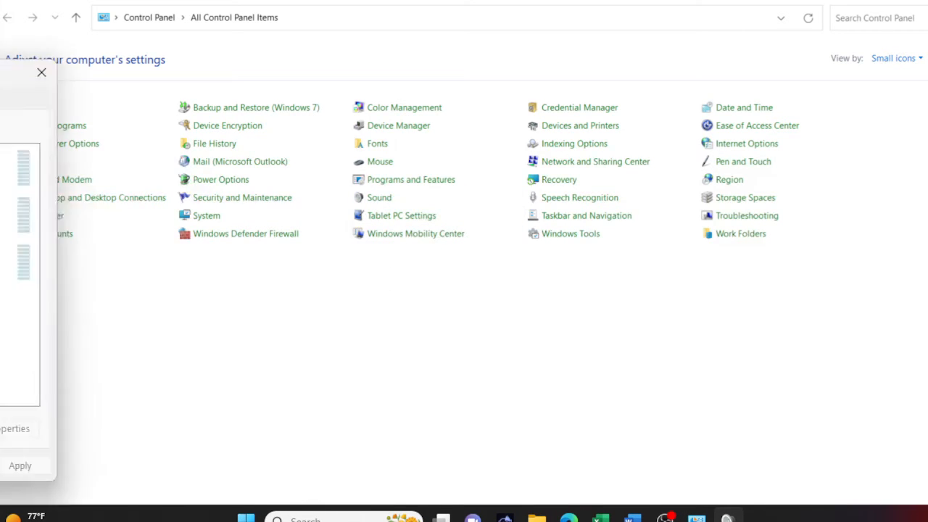
pyautogui.click(379, 197)
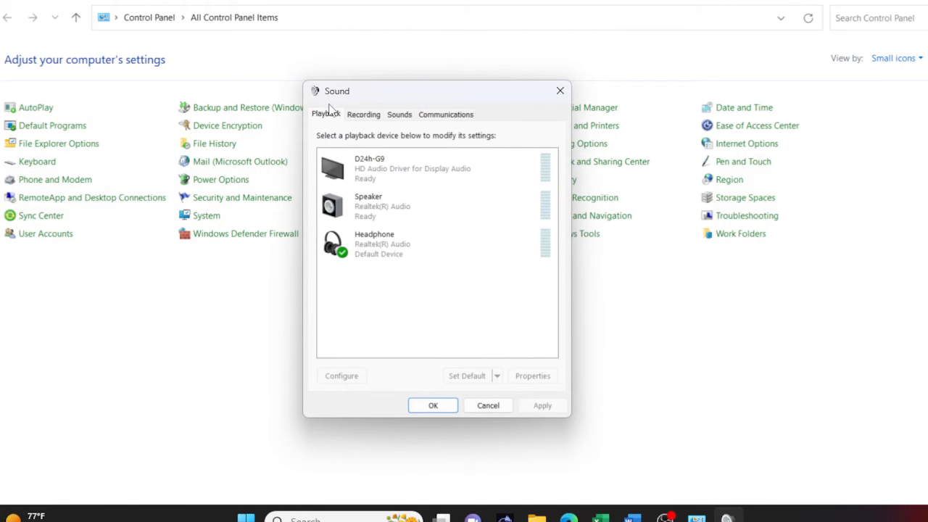
pyautogui.moveTo(363, 114)
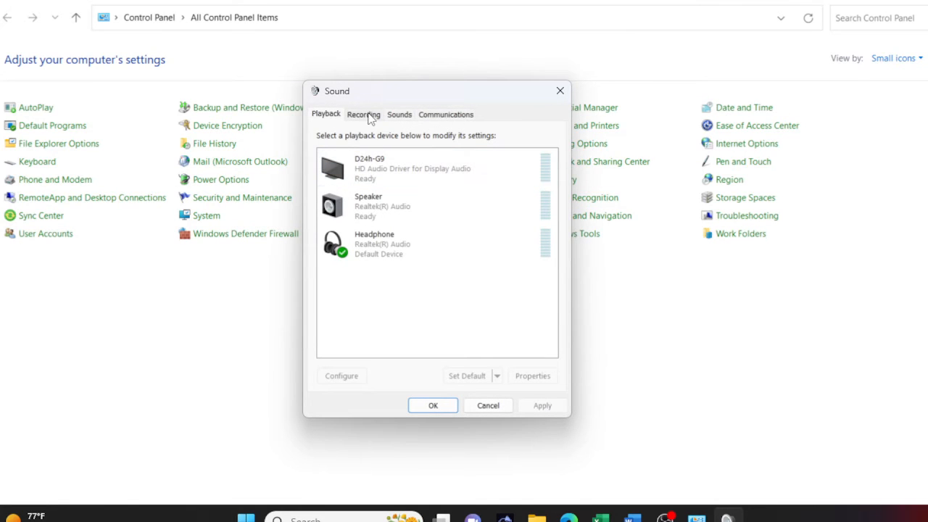
pyautogui.click(363, 114)
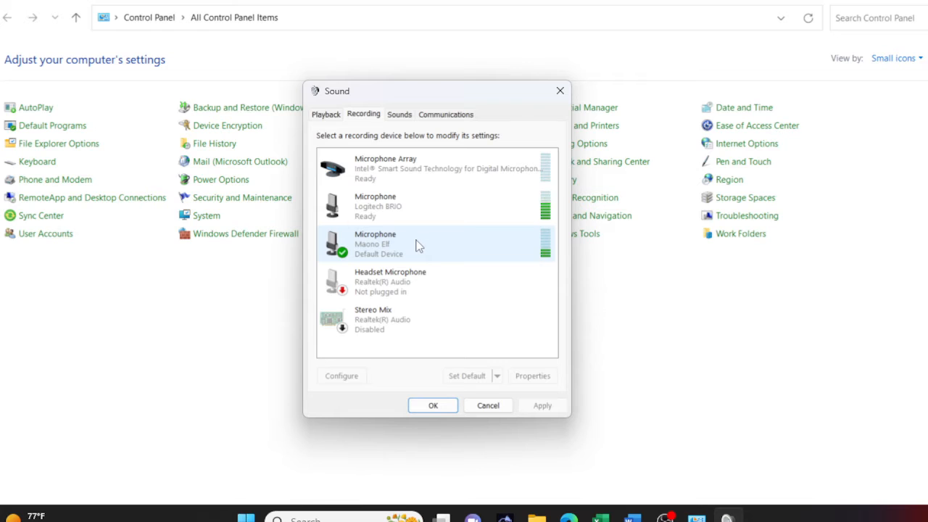
# Show the Advanced settings in the Maono Elf microphone's Properties
pyautogui.click(533, 376)
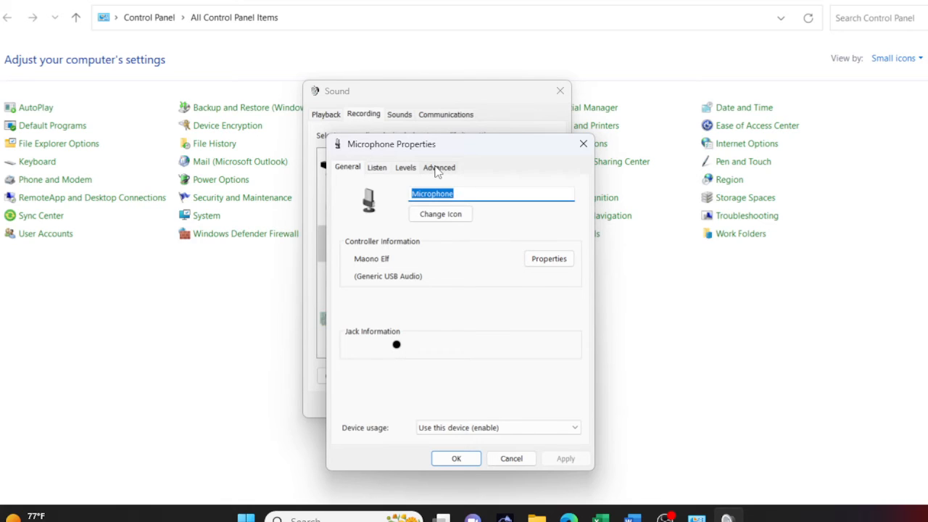
pyautogui.click(439, 166)
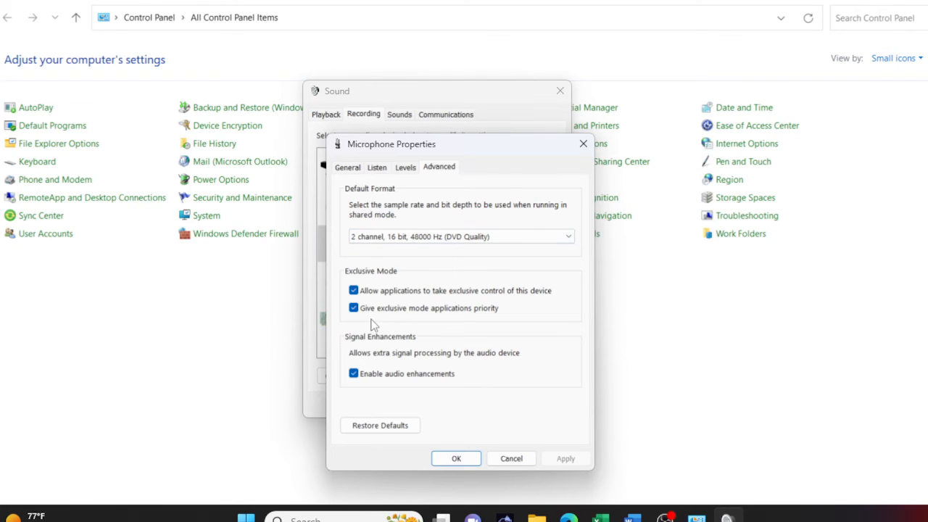
pyautogui.moveTo(468, 317)
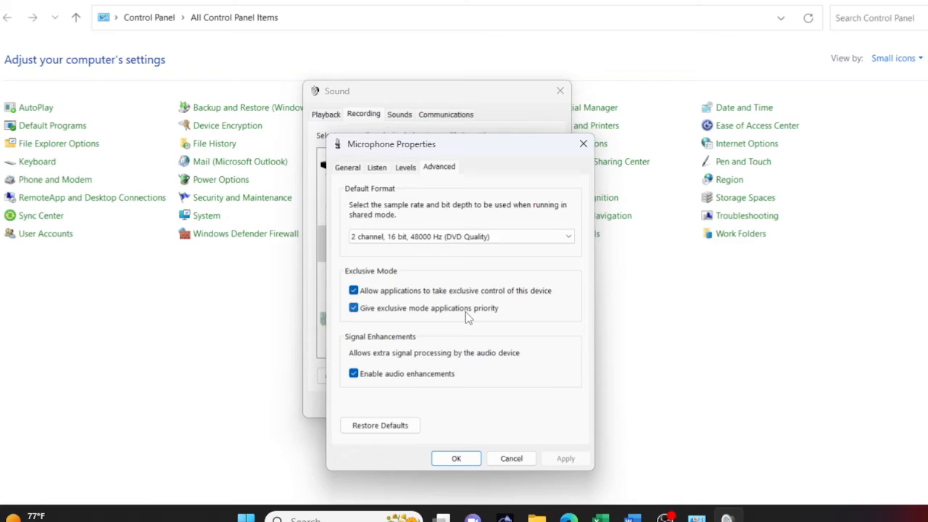
pyautogui.moveTo(355, 315)
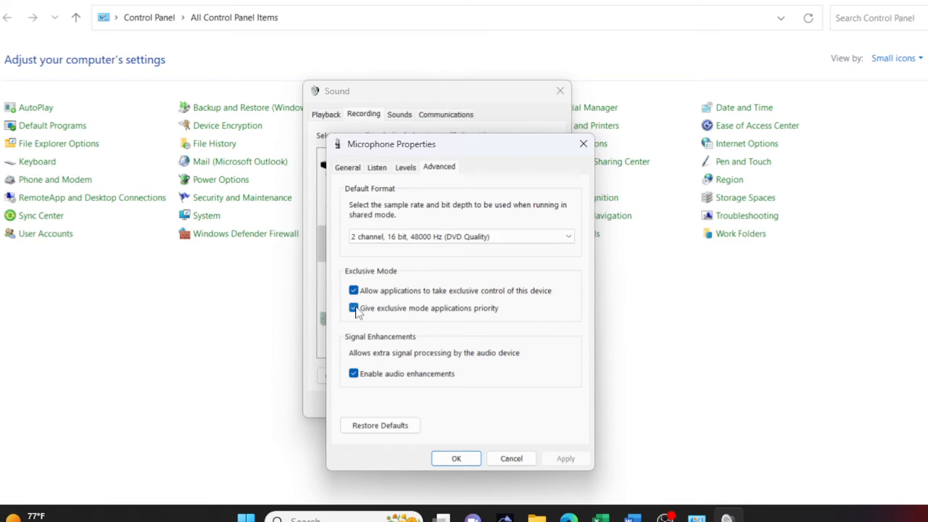
# Uncheck 'Give exclusive mode applications priority' for the Maono Elf microphone
pyautogui.click(353, 308)
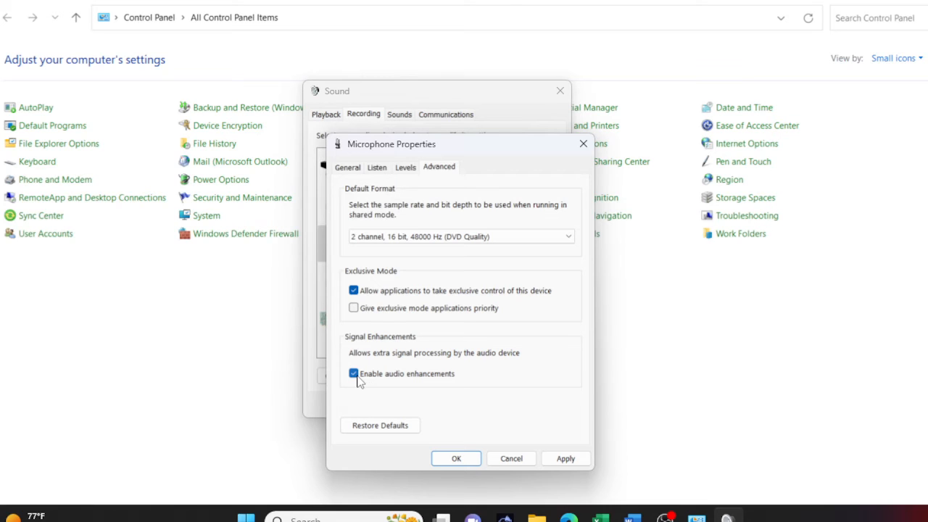
pyautogui.moveTo(465, 381)
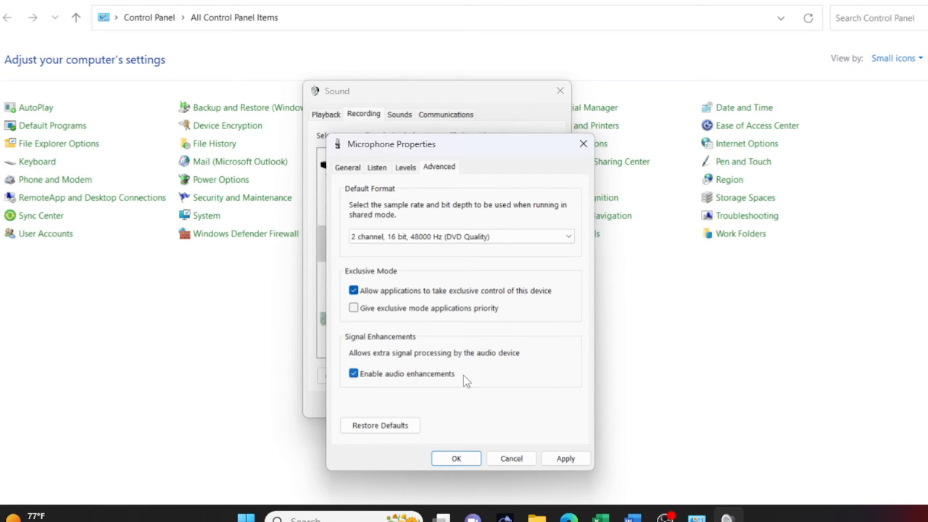
pyautogui.moveTo(369, 385)
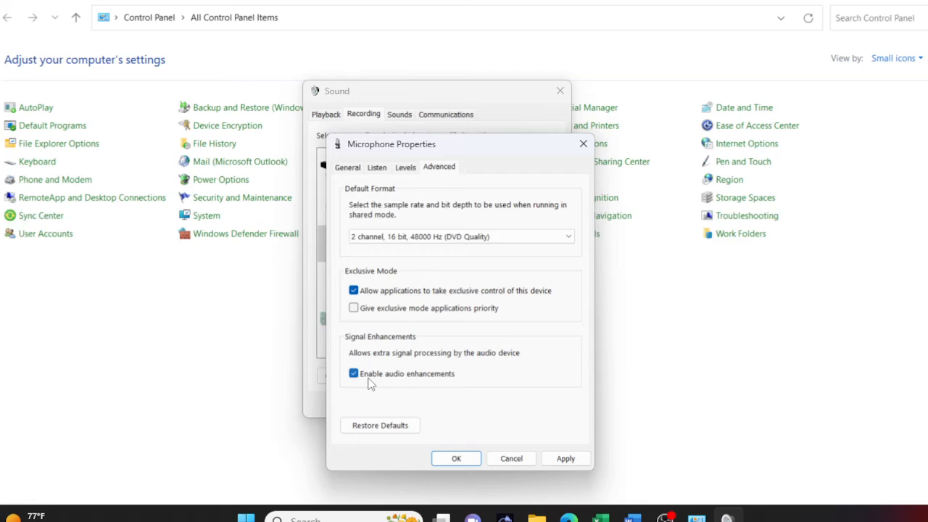
pyautogui.moveTo(362, 382)
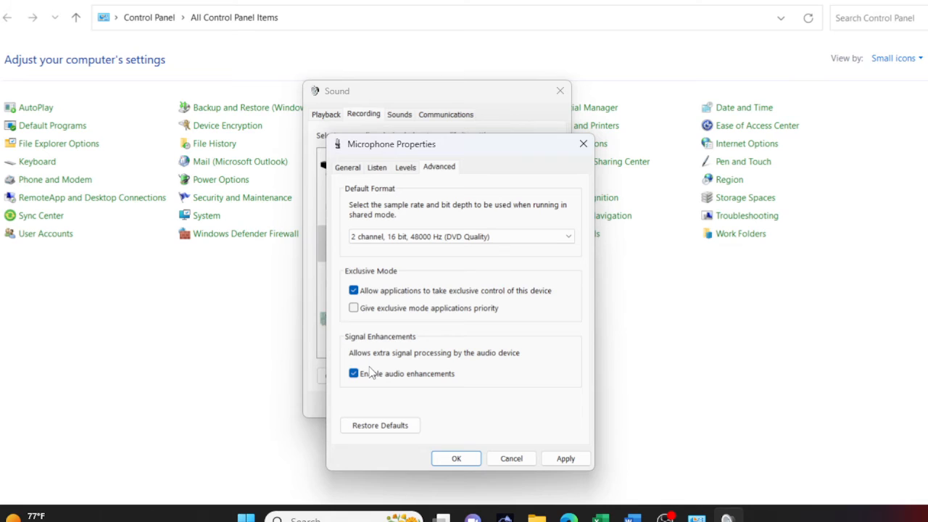
pyautogui.moveTo(360, 373)
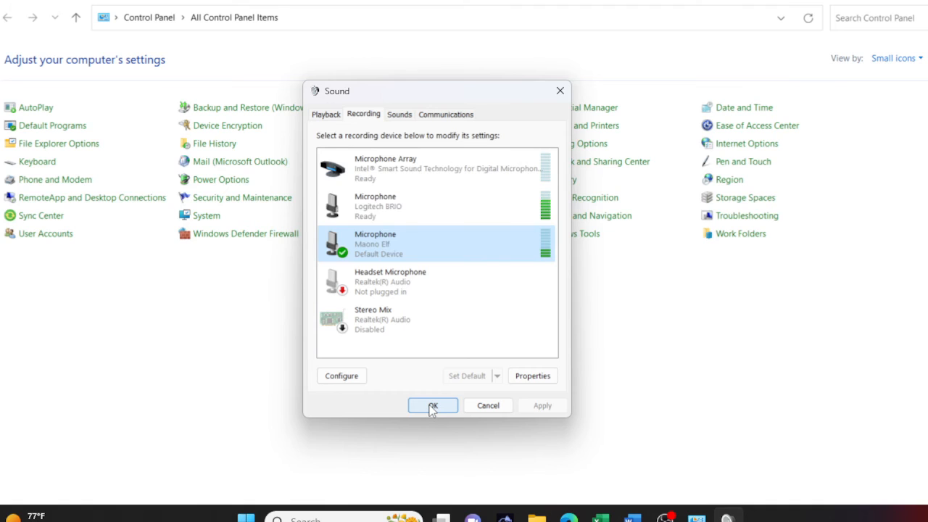
pyautogui.click(432, 405)
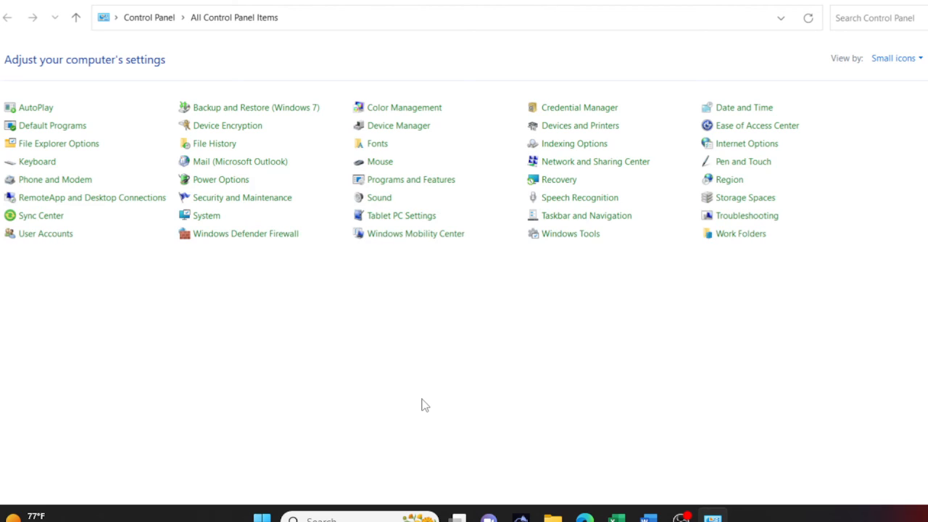
pyautogui.moveTo(352, 404)
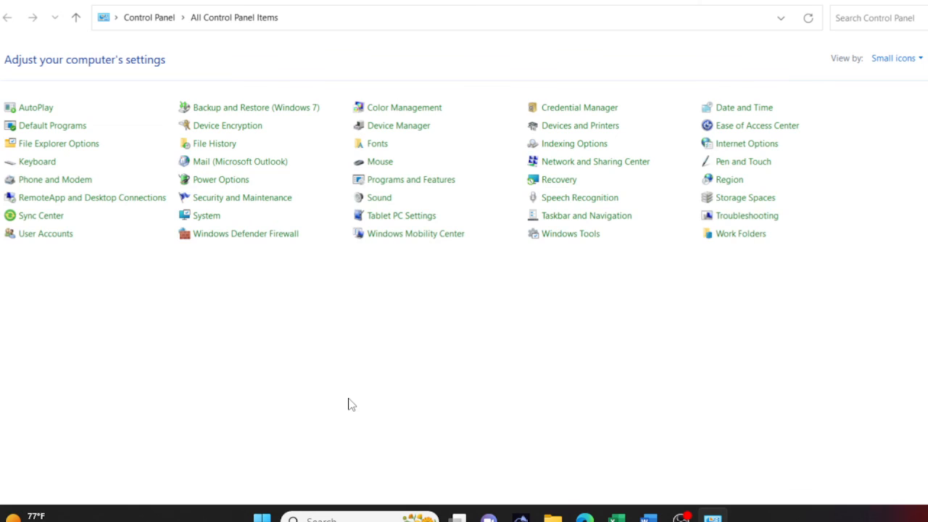
pyautogui.moveTo(345, 404)
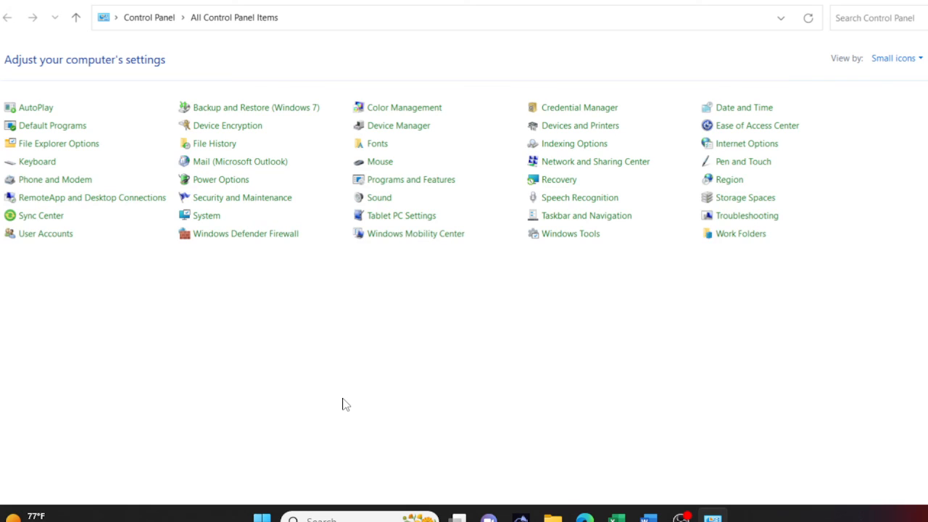